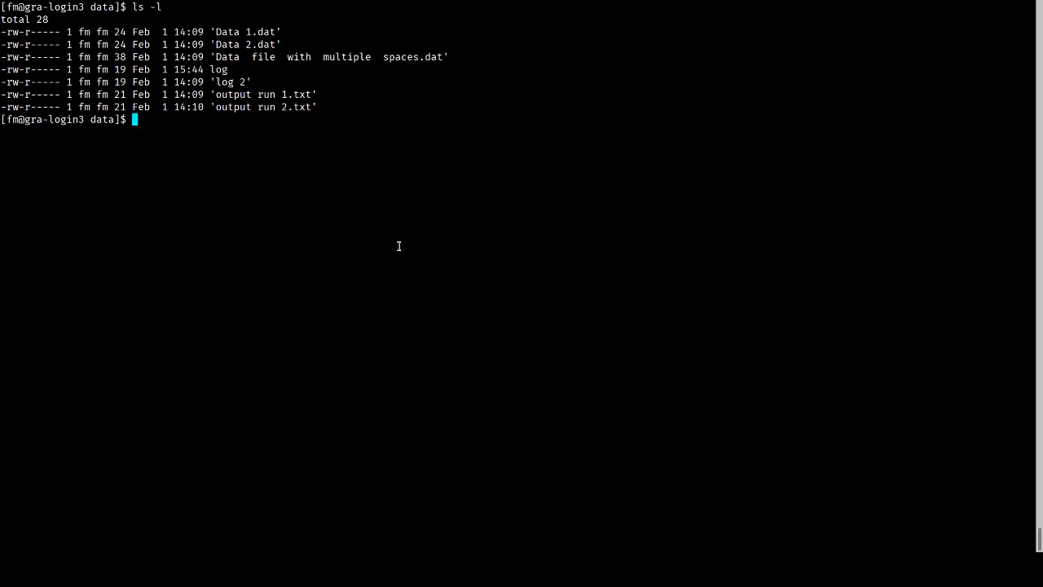
pyautogui.write('cat')
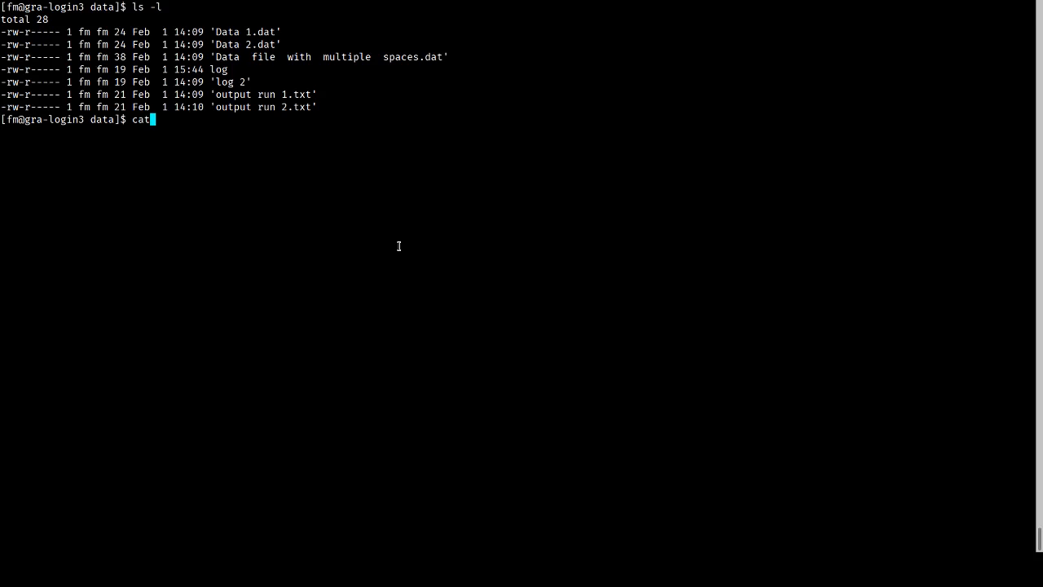
pyautogui.write('Data 1.dat')
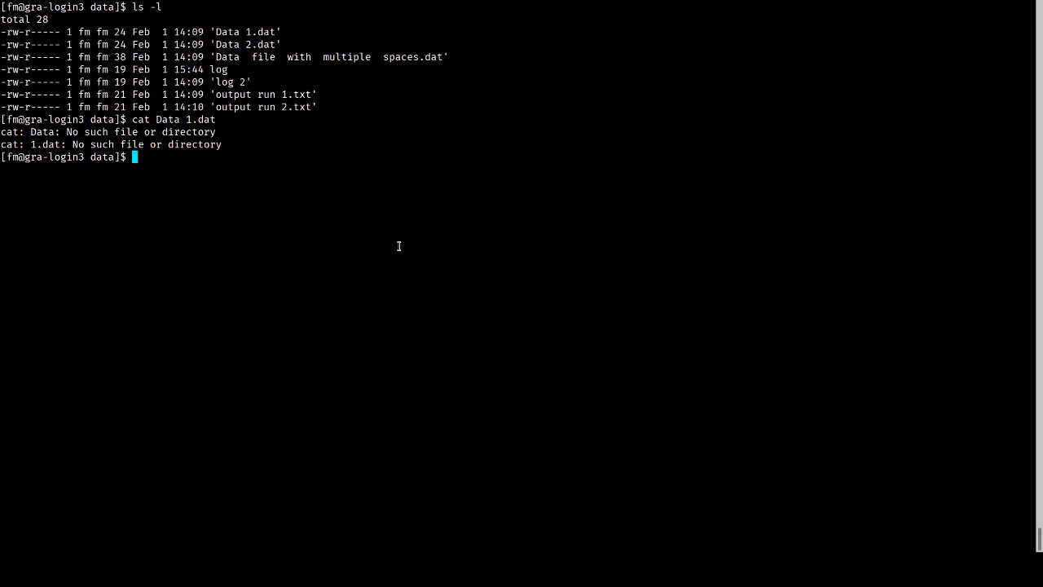
pyautogui.write('rm log 2')
pyautogui.write('ls -l')
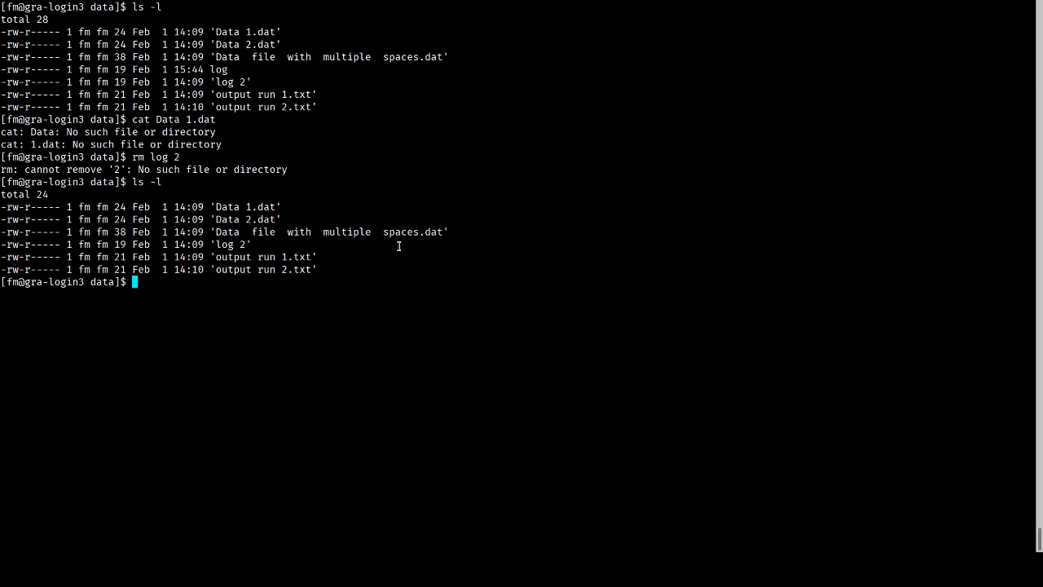
pyautogui.write('cat Data\\ 1.dat')
pyautogui.write('cat "Data')
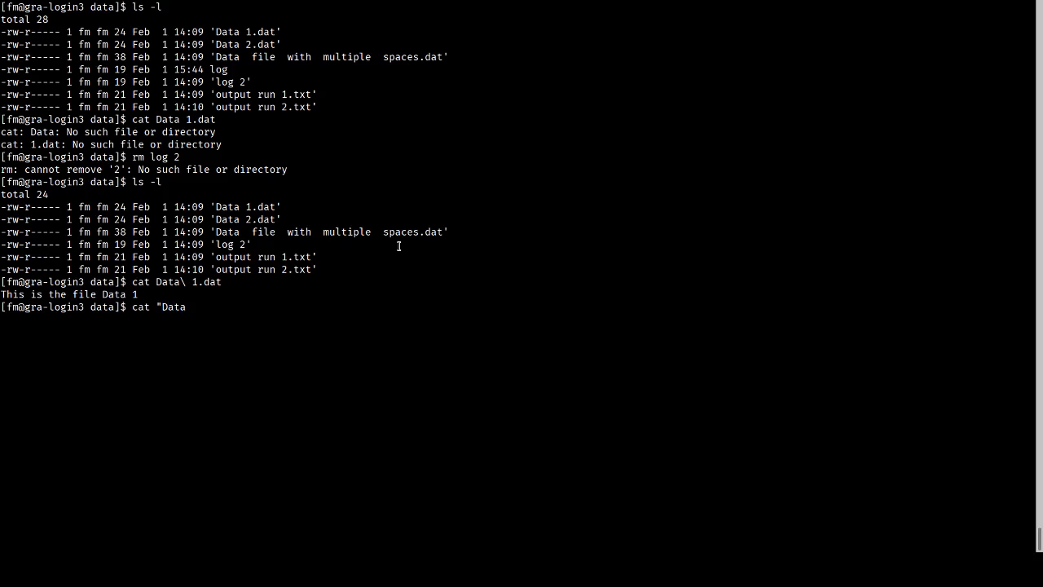
pyautogui.write('2.dat"')
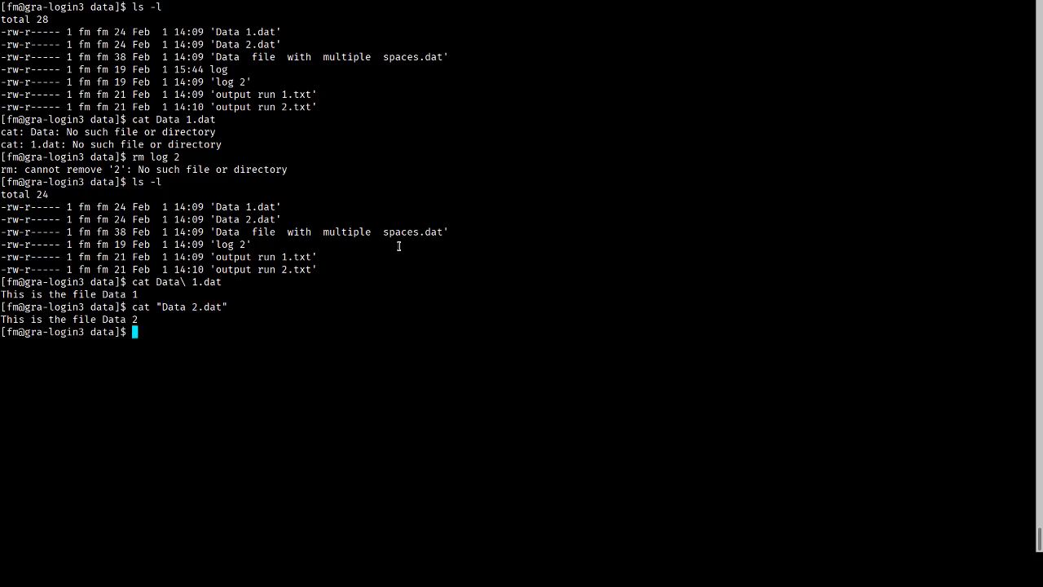
pyautogui.write('ls -l out')
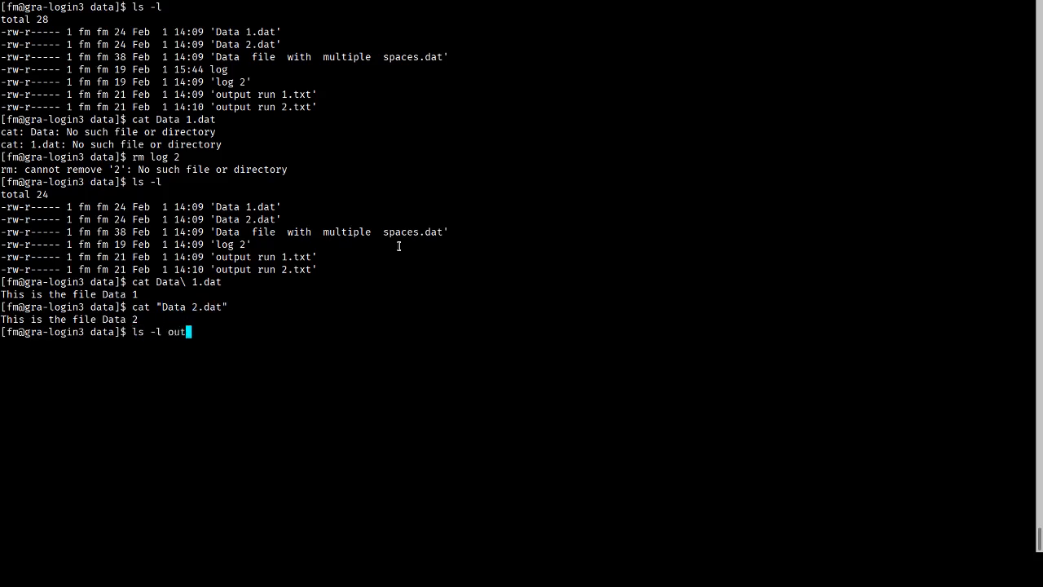